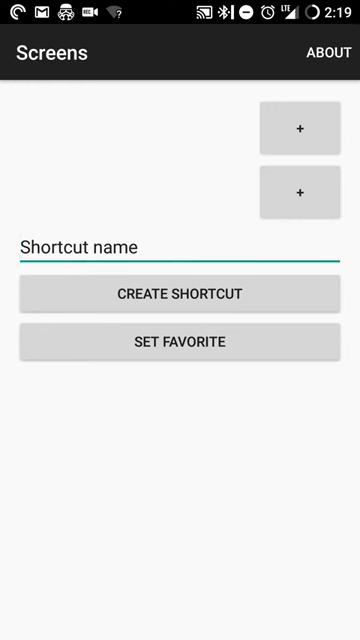
- View Screens' About page, then visit the developer website and GitHub project page
left_click(329, 53)
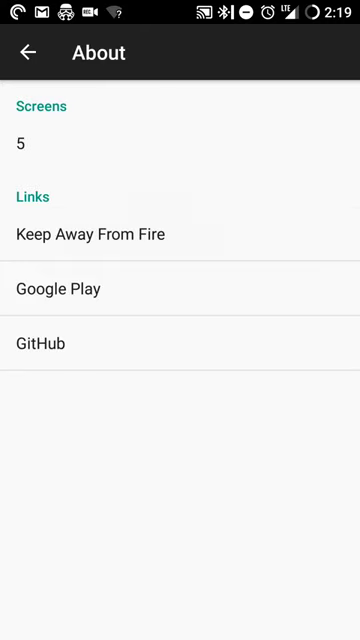
left_click(93, 234)
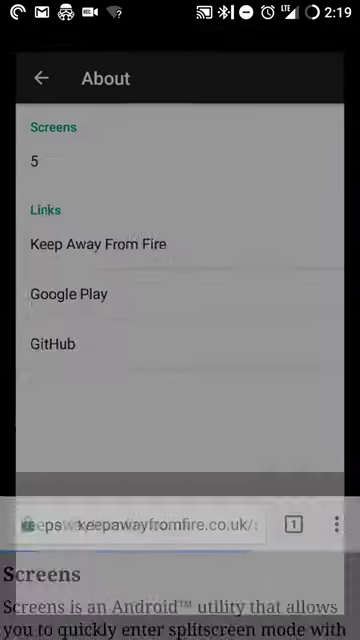
left_click(68, 293)
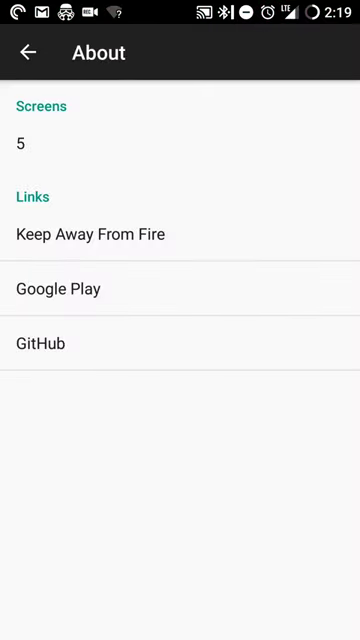
left_click(40, 343)
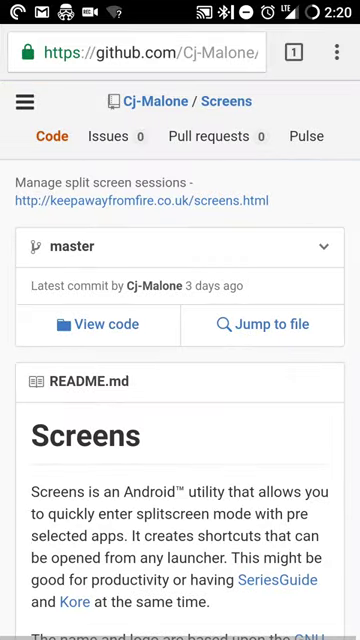
scroll("down", 3)
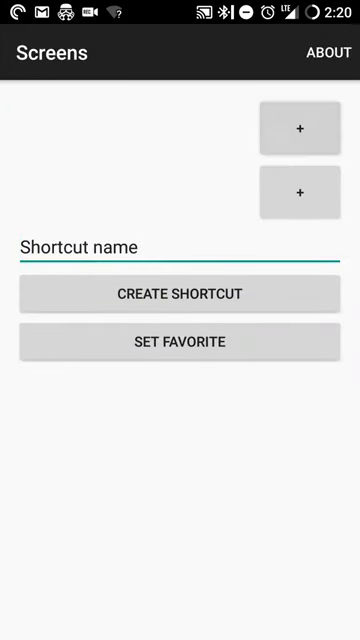
- Choose Calculator as the first app in the split-screen pair
left_click(295, 128)
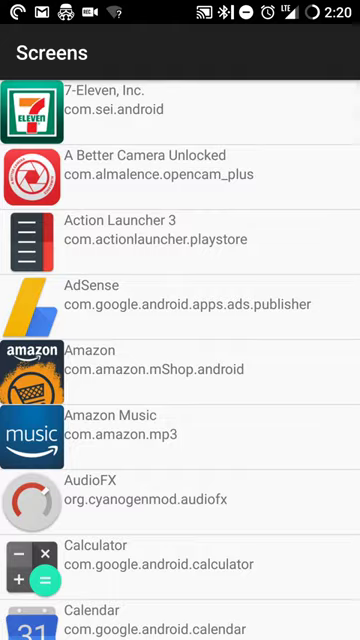
scroll("down", 3)
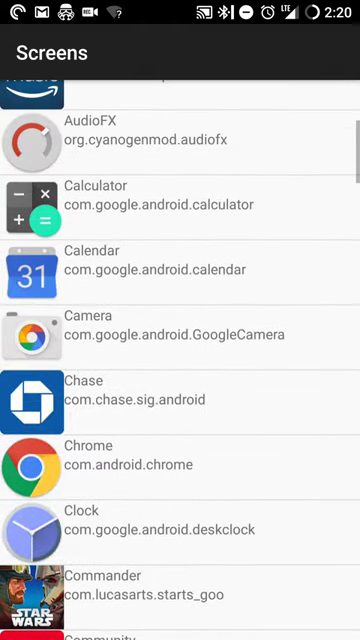
left_click(180, 195)
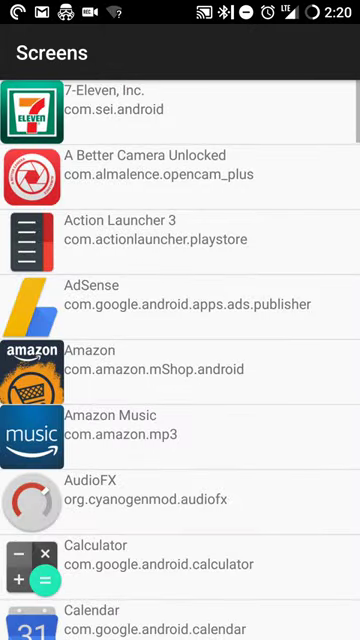
scroll("down", 3)
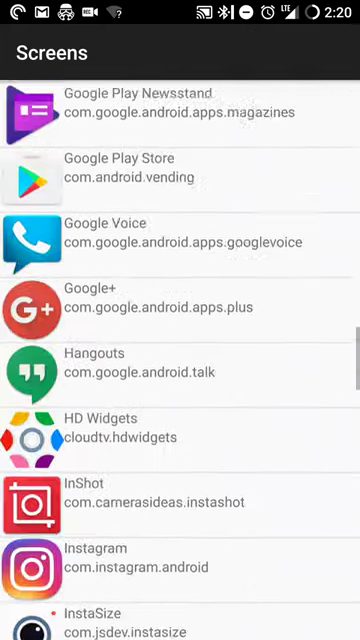
scroll("down", 3)
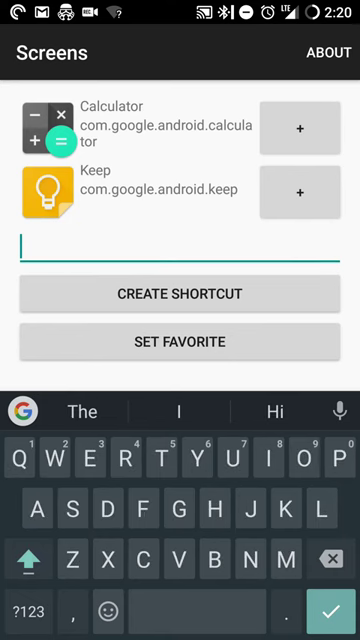
- Start typing the shortcut name 'track dinner bi…'
left_click(28, 560)
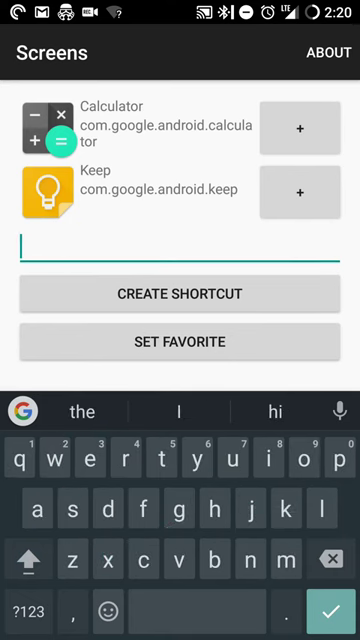
type("track di")
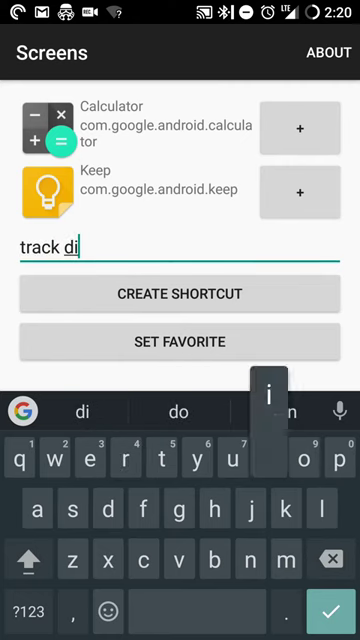
type("nner bi")
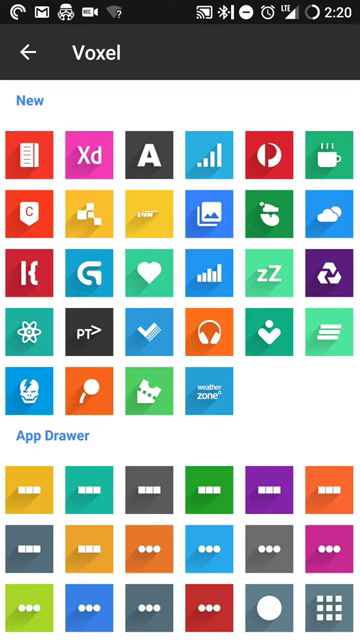
- Give the home-screen shortcut the red Voxel icon and edit its label
left_click(28, 276)
type("track")
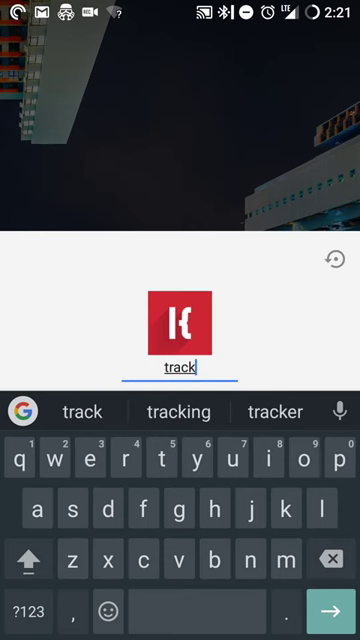
left_click(188, 411)
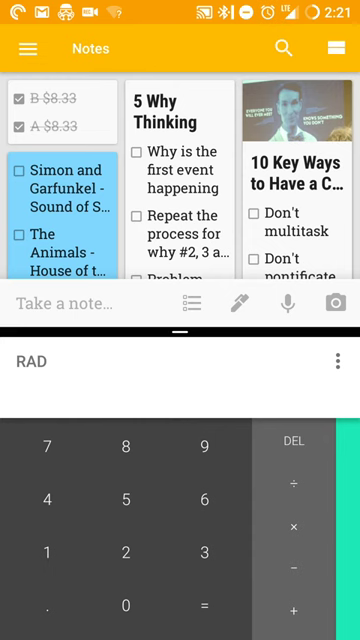
- Divide the bill total 50 by 6 on Calculator, giving 8.33
left_click(120, 603)
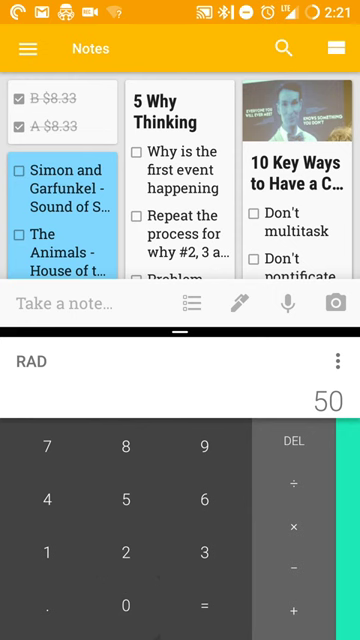
left_click(294, 485)
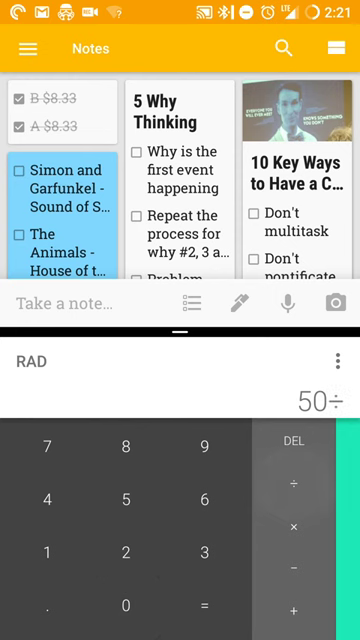
left_click(198, 605)
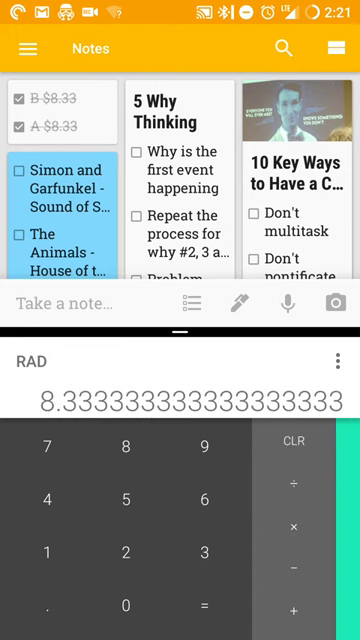
- Title the Keep checklist note of shares 'Bill', then enter 5 on the calculator
left_click(60, 110)
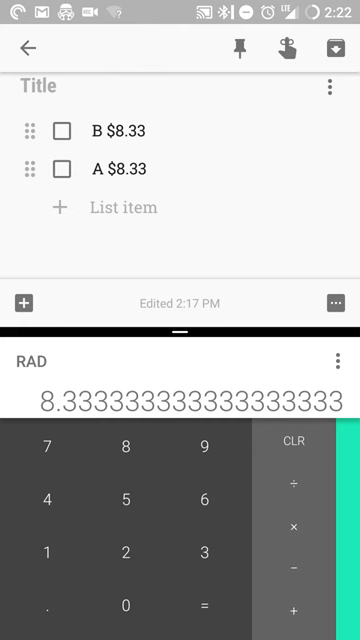
left_click(117, 207)
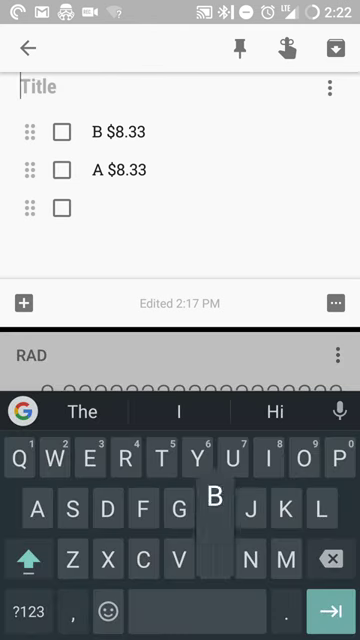
type("Bill")
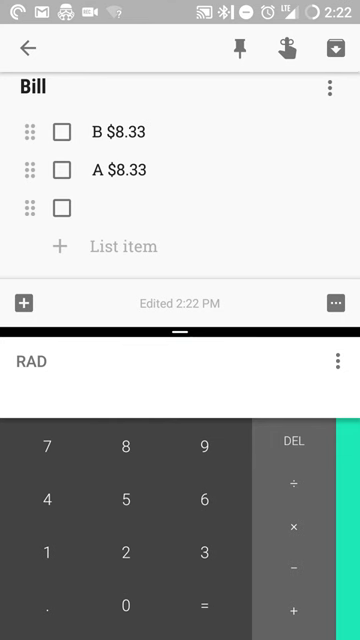
left_click(126, 497)
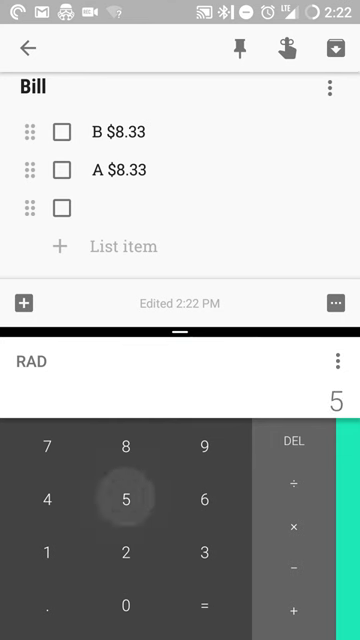
left_click(198, 497)
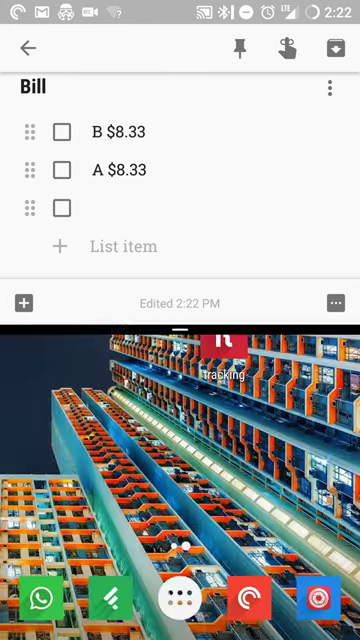
- Leave split screen, reopen Screens, and launch the XDA and Calculator pair side by side
left_click(27, 48)
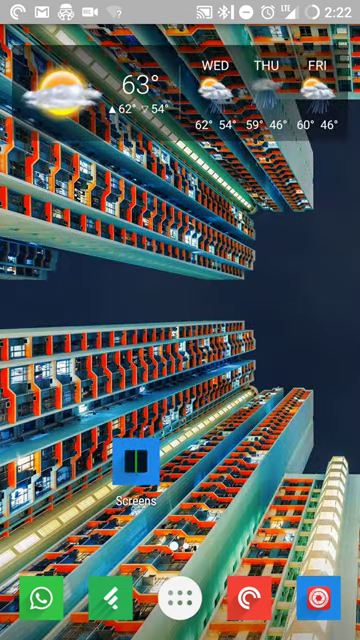
left_click(130, 465)
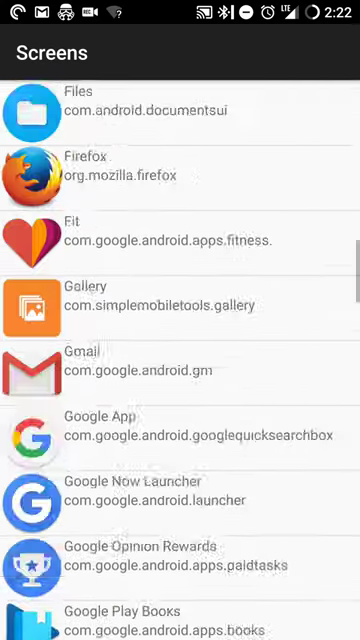
scroll("down", 3)
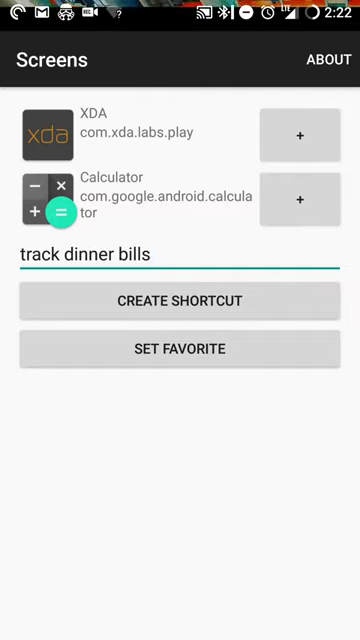
left_click(180, 300)
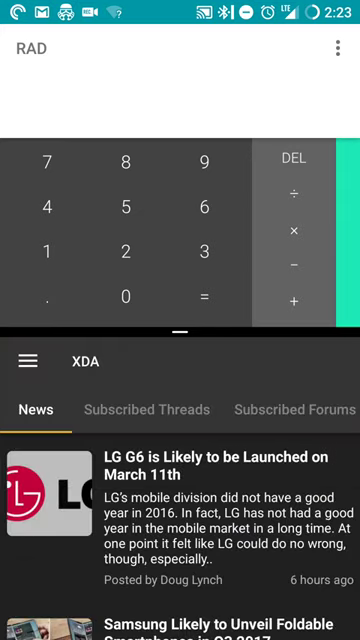
- End the XDA–Calculator split screen and return to the home screen
scroll("up", 3)
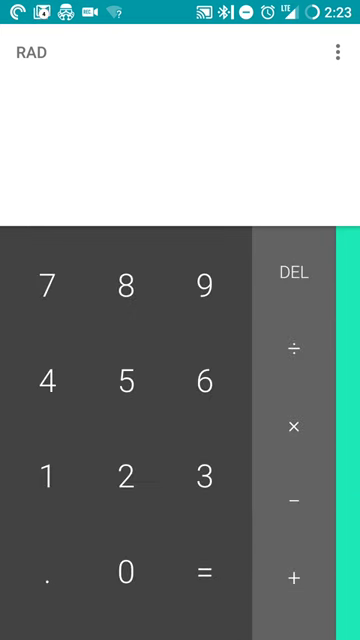
key("home")
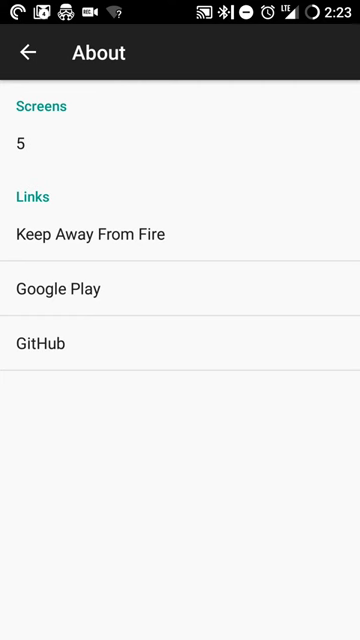
- Open Screens' Google Play listing and scroll through its description
left_click(59, 288)
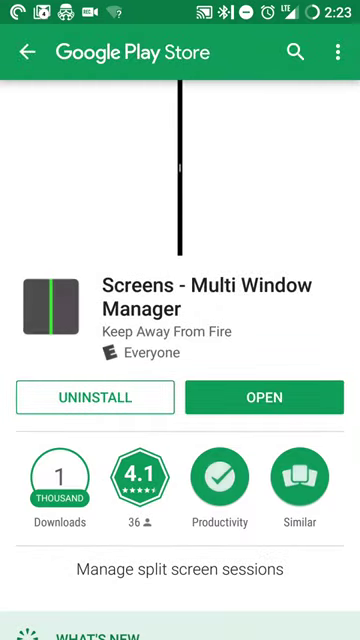
scroll("down", 3)
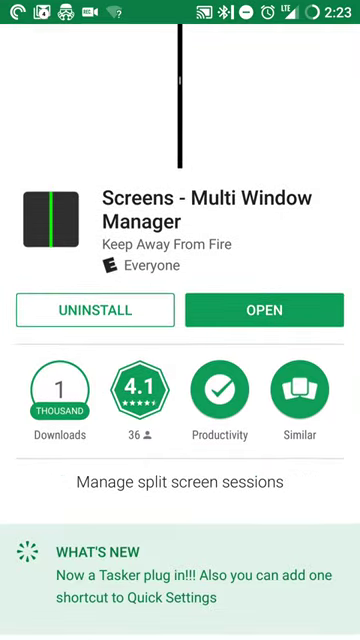
scroll("down", 3)
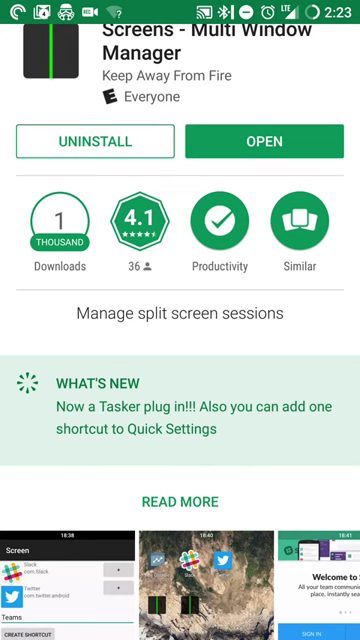
scroll("down", 3)
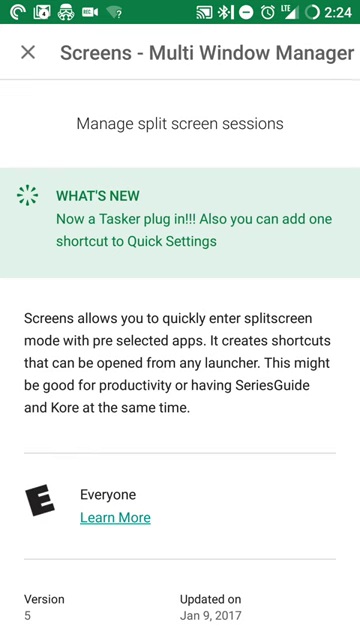
- Scroll the rest of the description, then close the listing back to Screens' About page
scroll("down", 3)
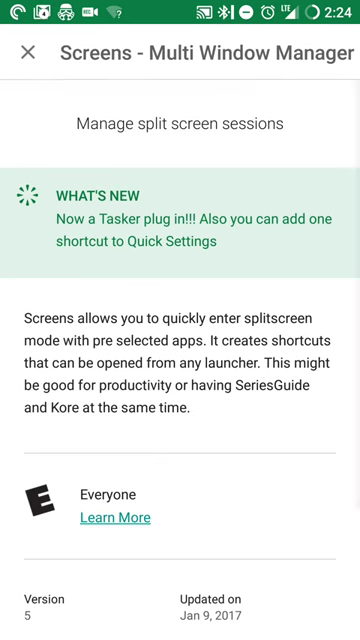
scroll("down", 3)
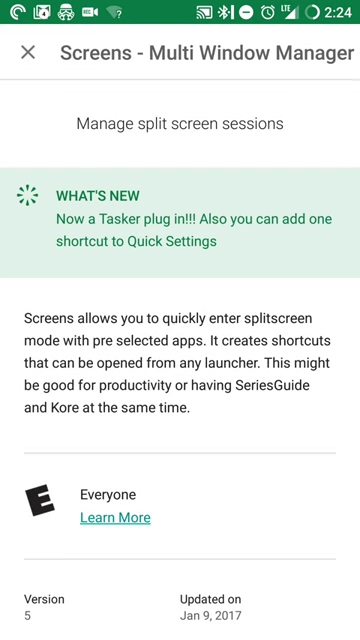
left_click(24, 52)
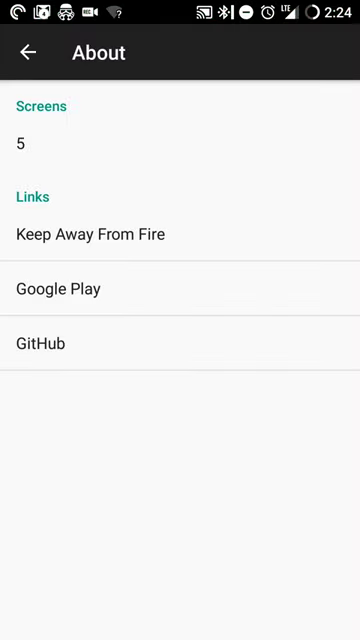
- Return home and reopen Screens, showing the 'track dinner bills' XDA–Calculator pair
left_click(28, 53)
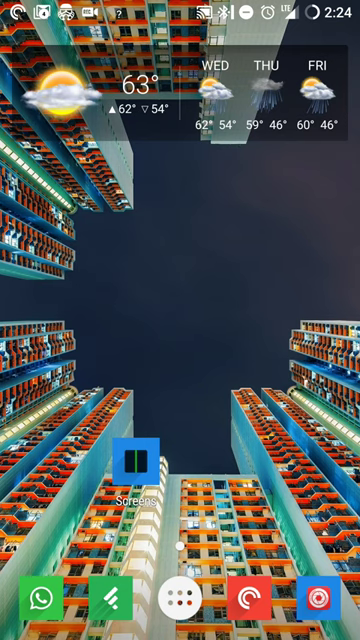
left_click(133, 463)
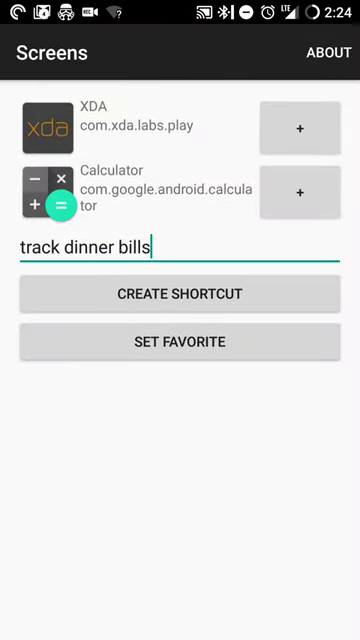